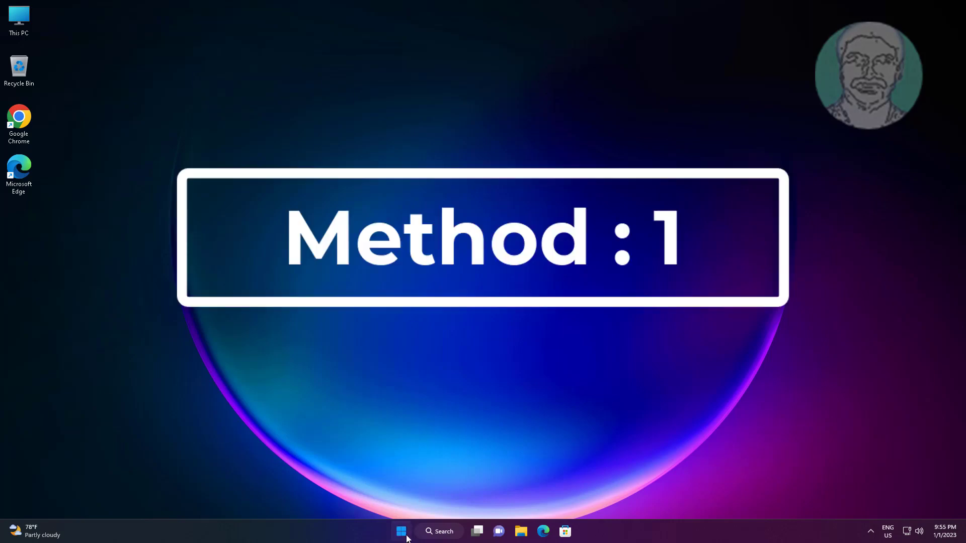
Step: Launch Device Manager from the Start menu and expand Universal Serial Bus controllers
right_click(402, 531)
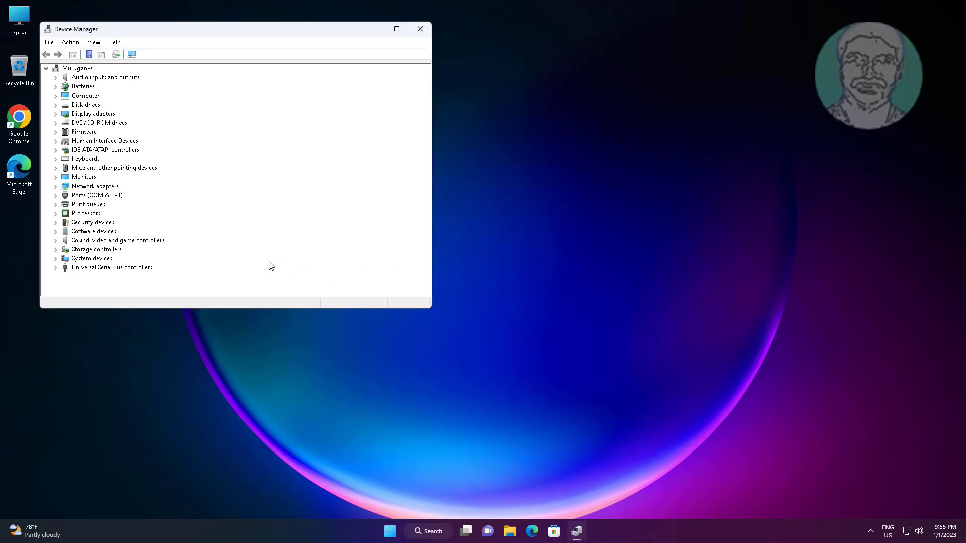
left_click(111, 267)
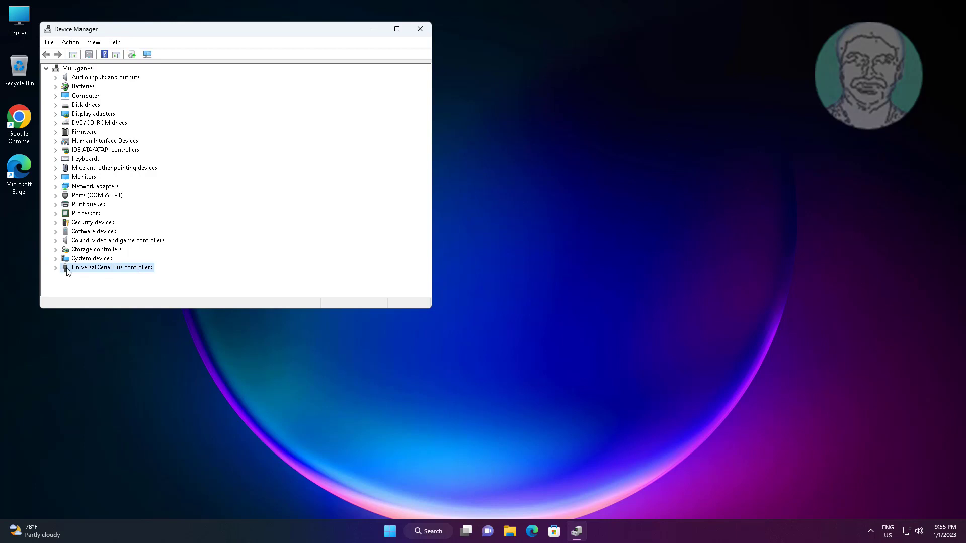
left_click(56, 266)
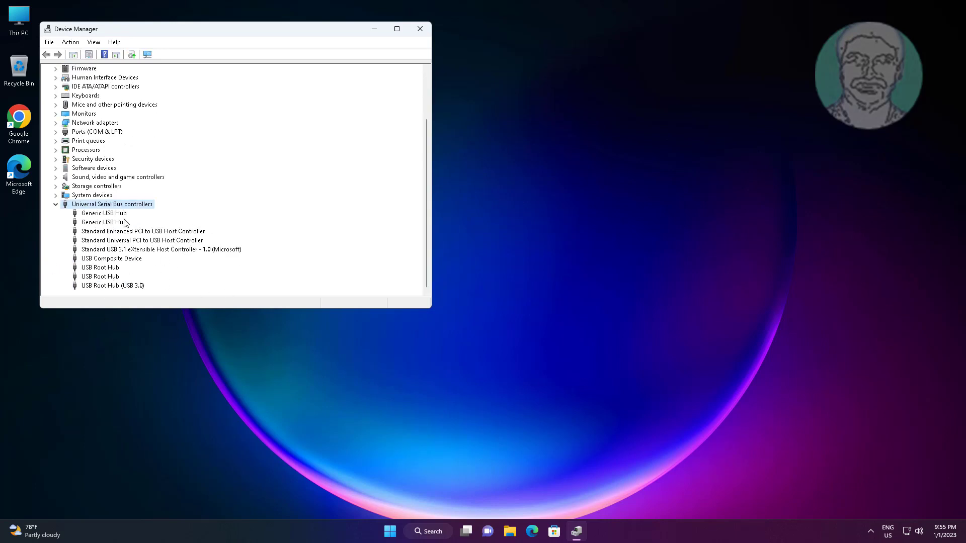
Step: Uninstall the second Generic USB Hub, then scan for hardware changes so it reinstalls
right_click(103, 223)
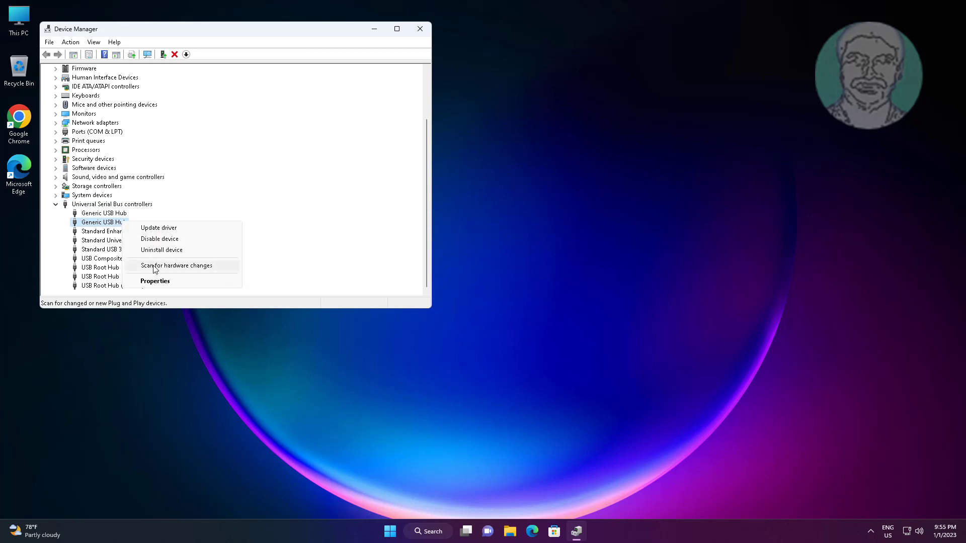
left_click(161, 249)
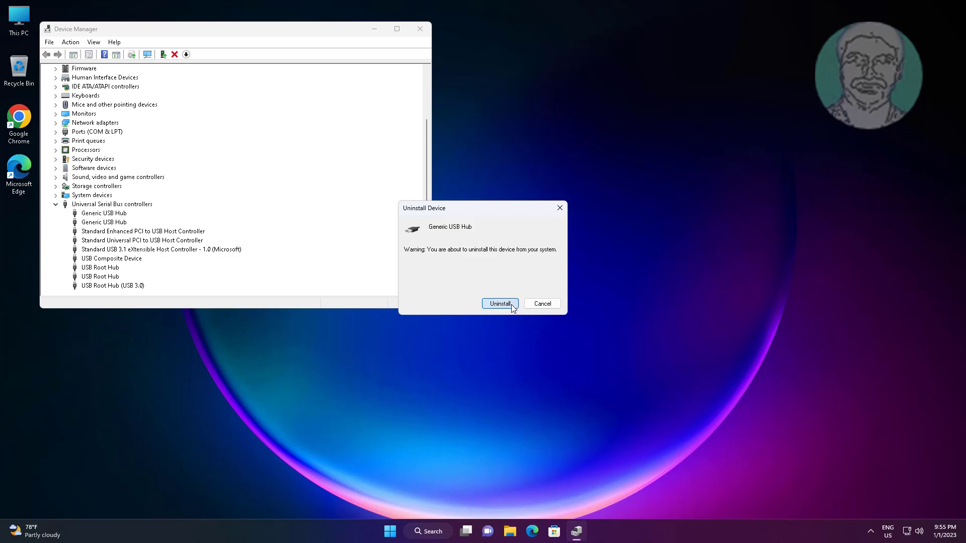
left_click(500, 303)
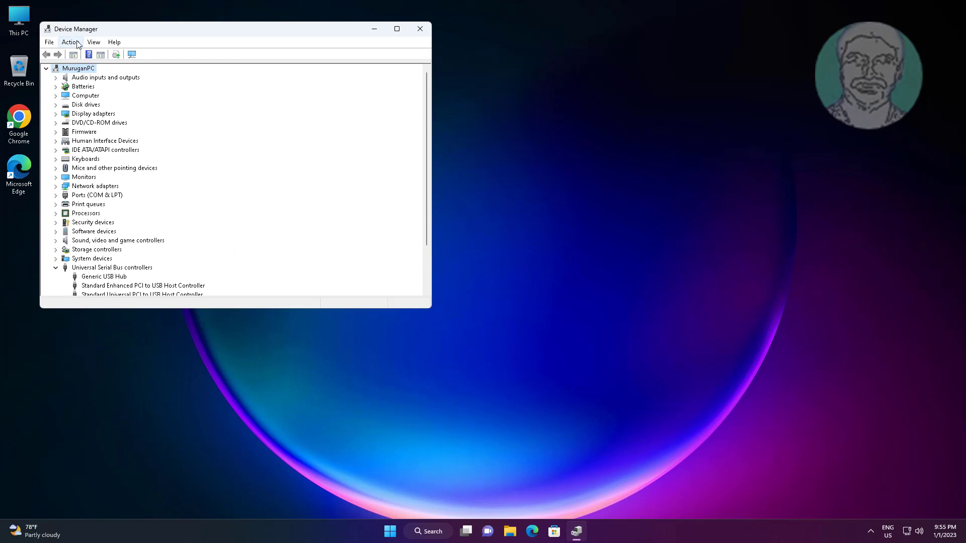
left_click(71, 42)
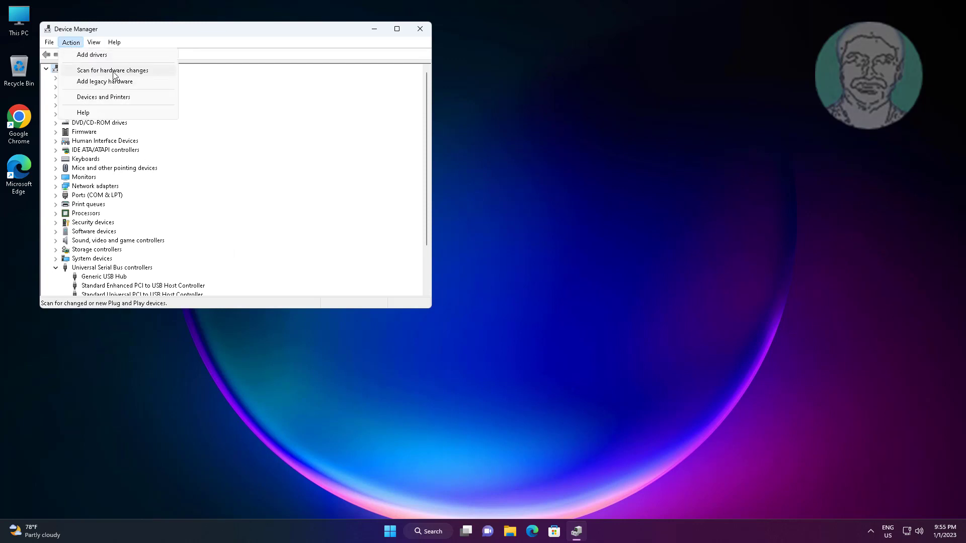
left_click(112, 70)
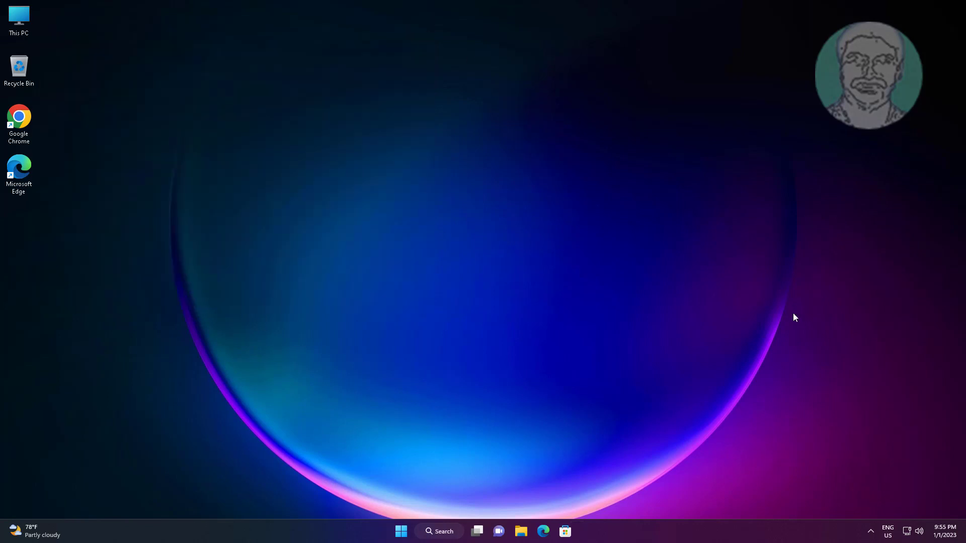
Step: Reopen Device Manager, expand Universal Serial Bus controllers and select the second Generic USB Hub
right_click(401, 531)
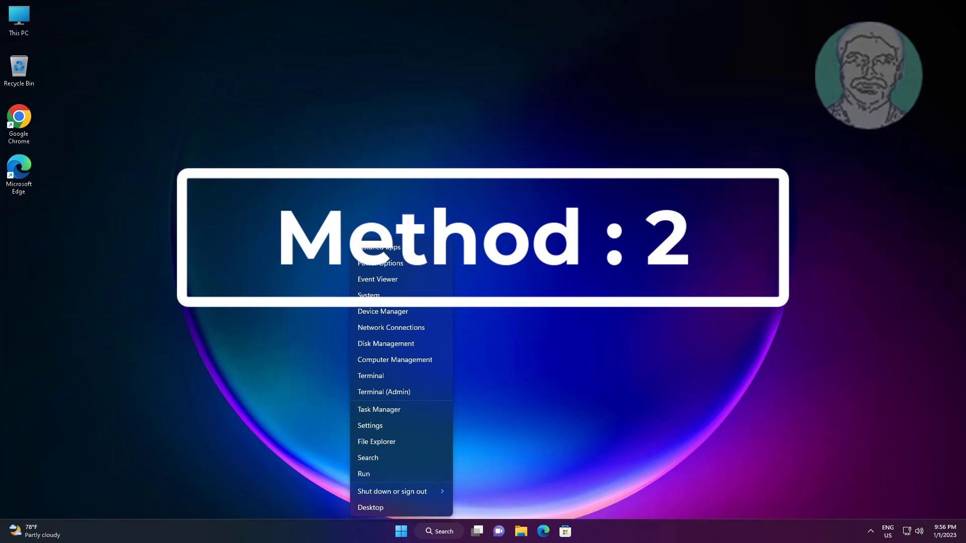
left_click(382, 311)
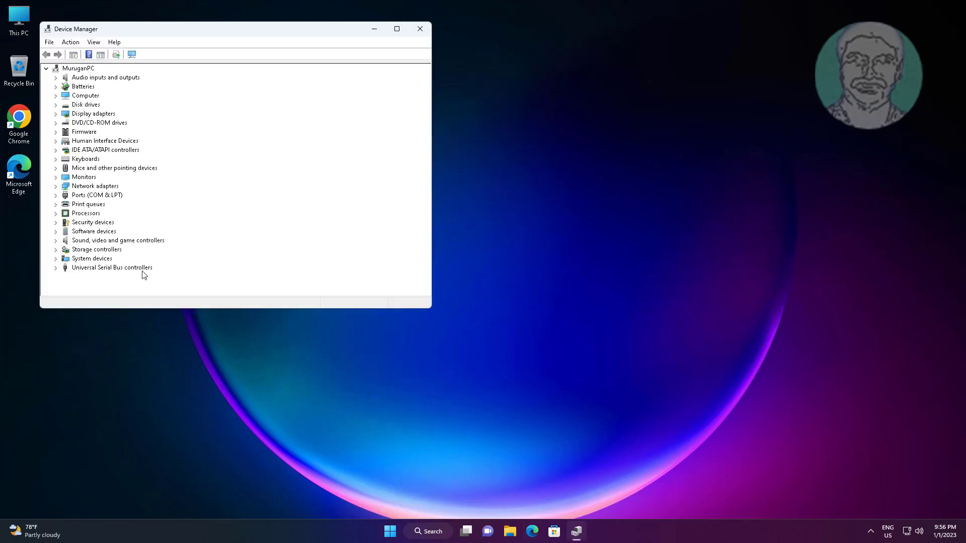
left_click(112, 268)
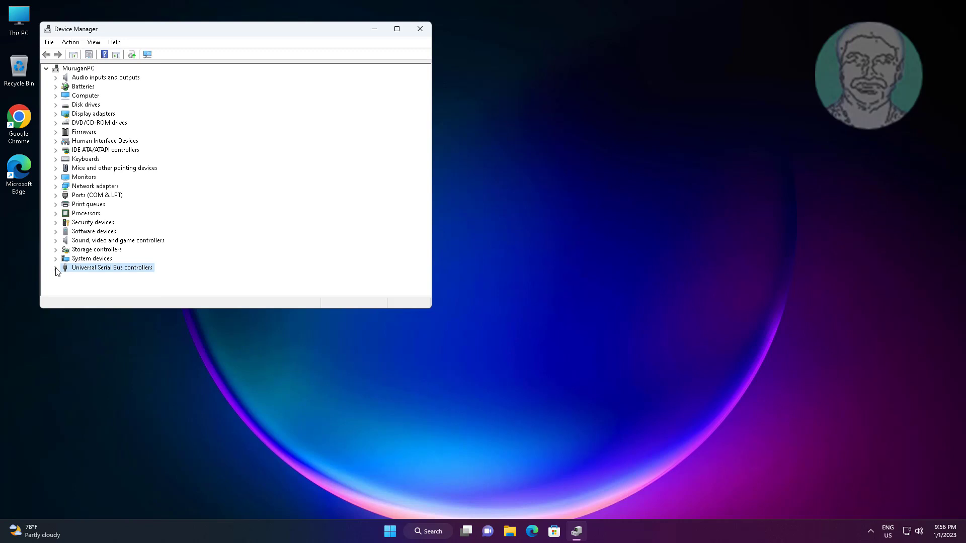
left_click(56, 268)
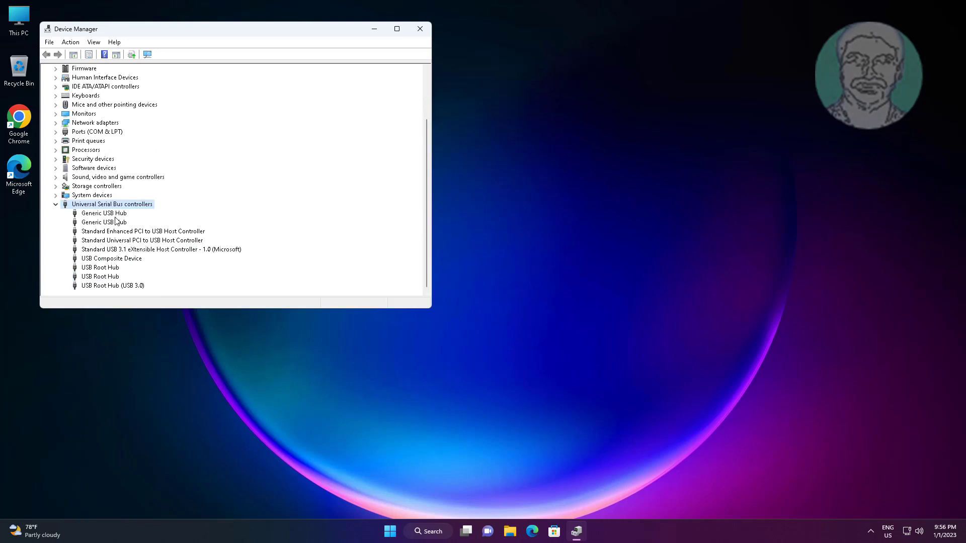
left_click(103, 223)
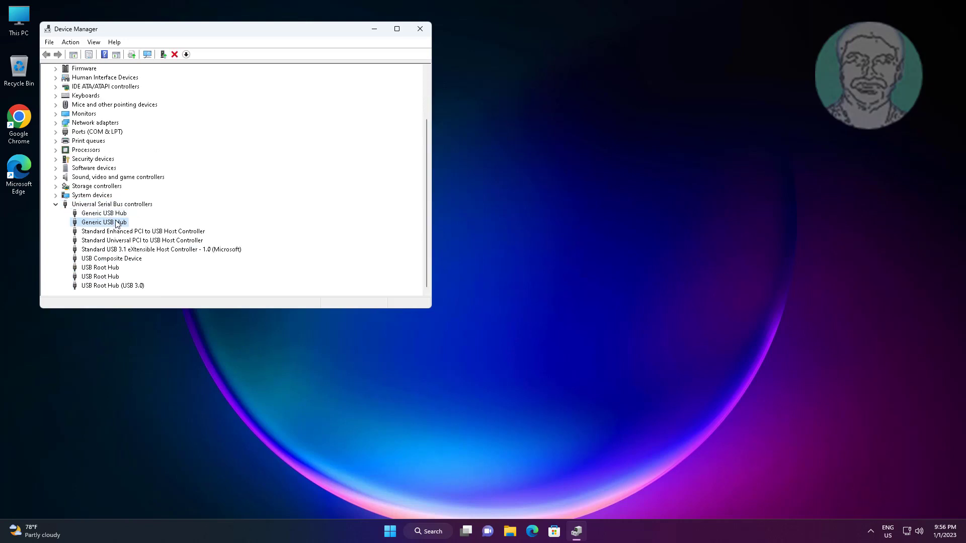
Step: In the Generic USB Hub's Power Management, disallow turning off the device to save power
right_click(104, 221)
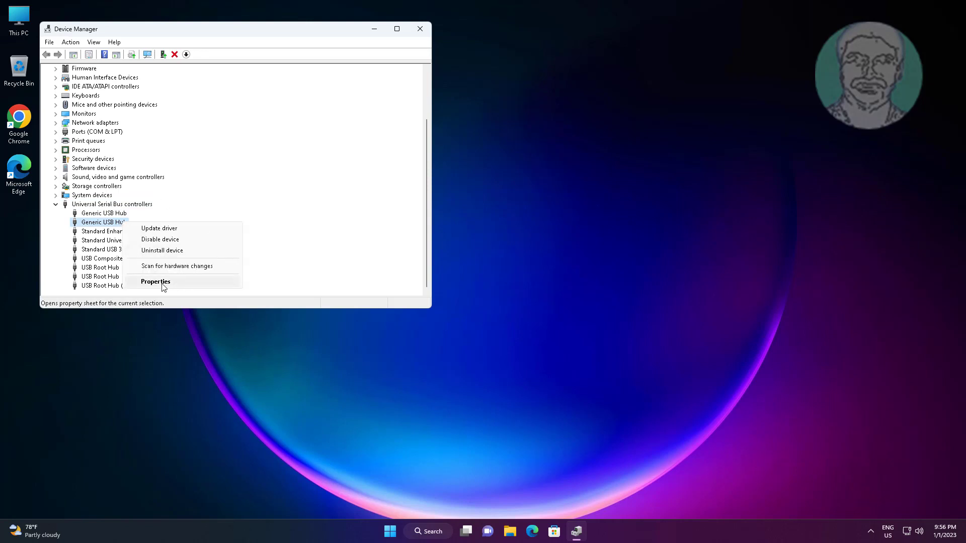
left_click(155, 282)
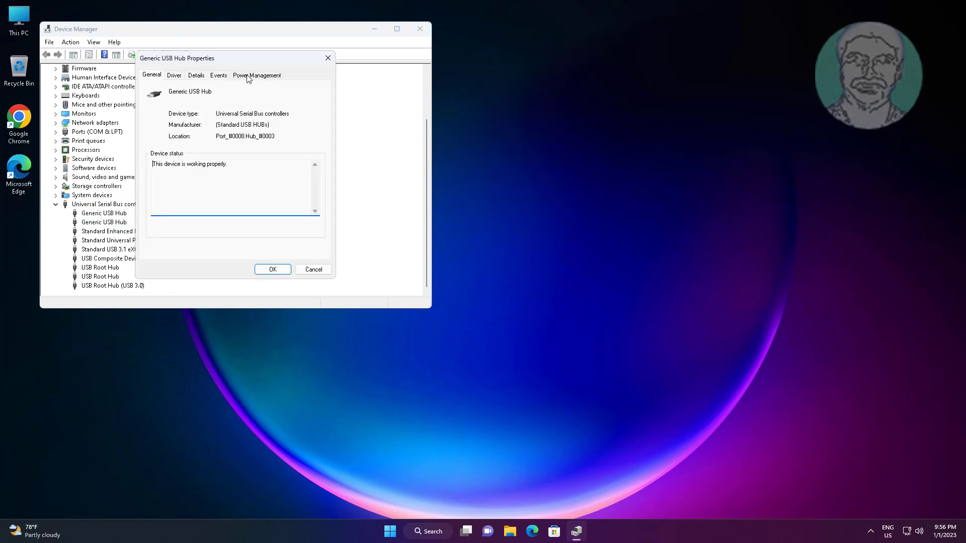
left_click(257, 75)
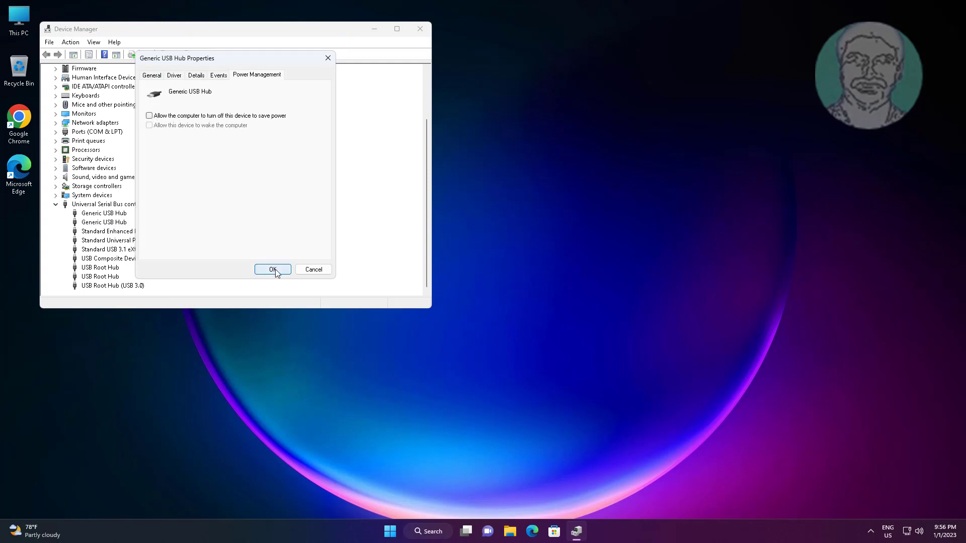
left_click(273, 269)
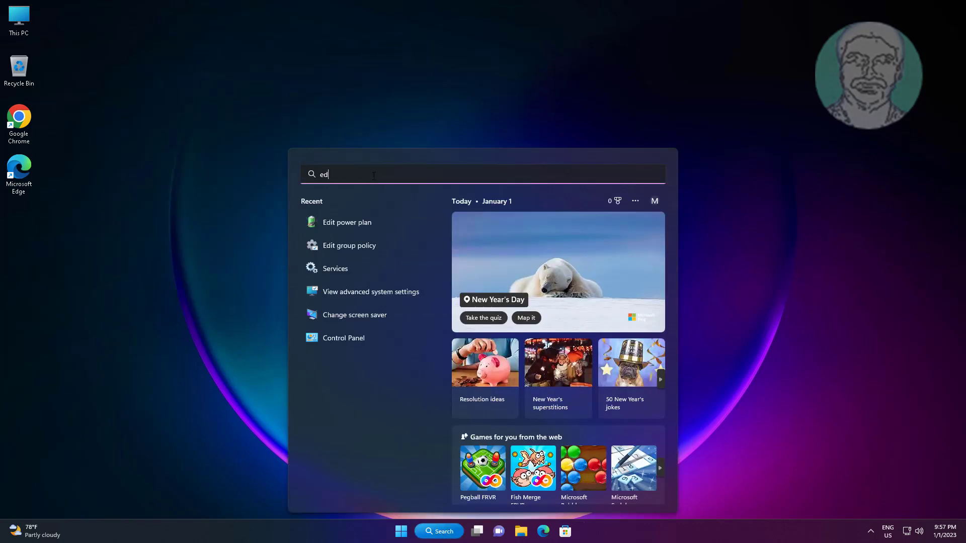
Step: Search Windows for 'edit power plan' to reach the Balanced plan settings
type("edit power plan")
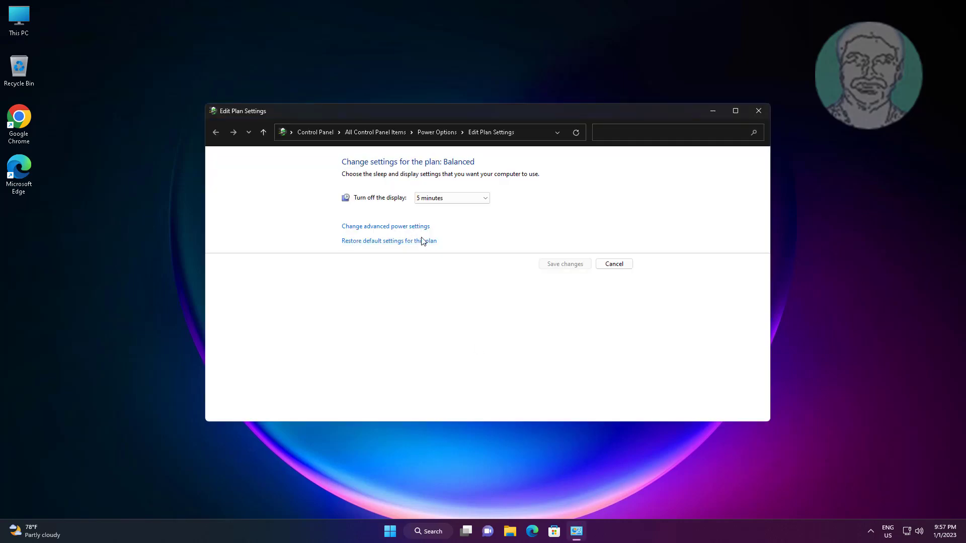
Step: In advanced power settings, set USB selective suspend to Disabled and apply
left_click(385, 226)
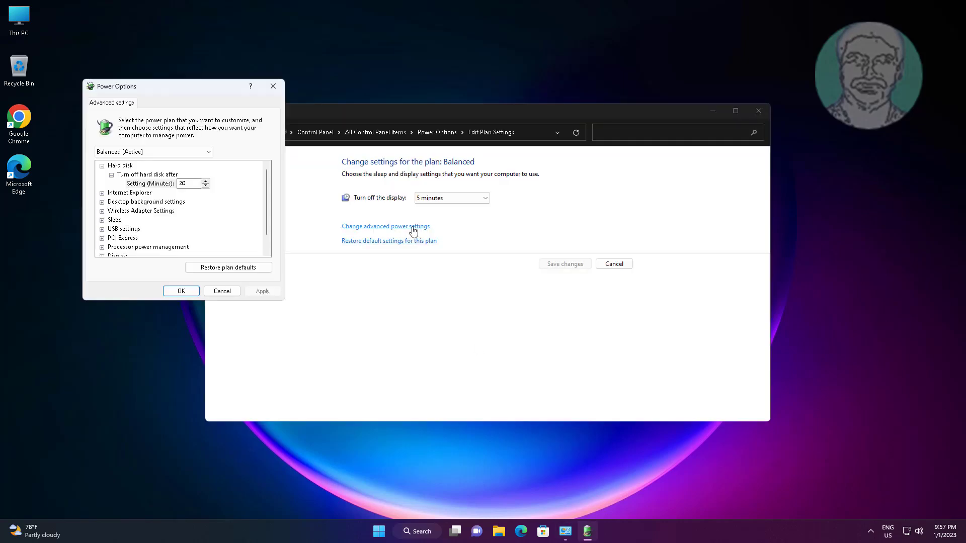
left_click(124, 228)
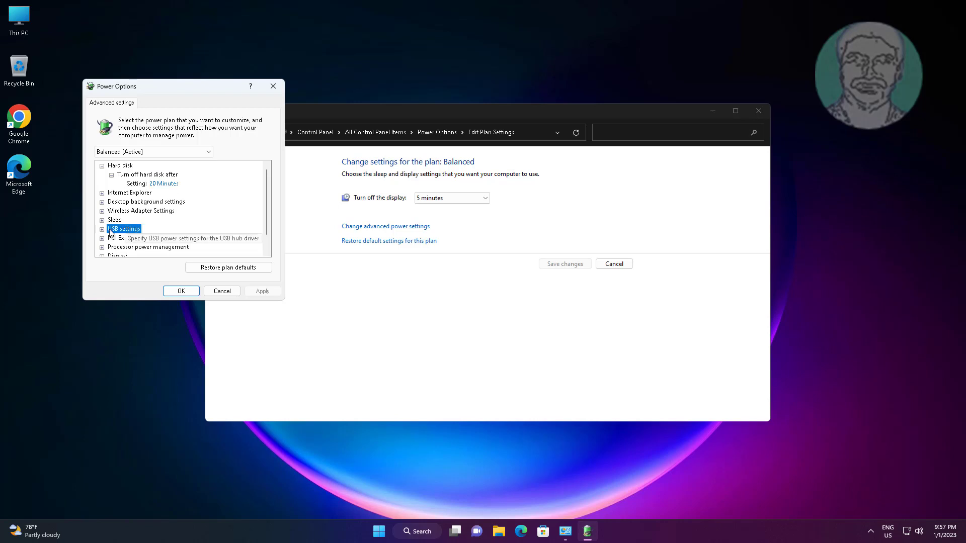
left_click(102, 229)
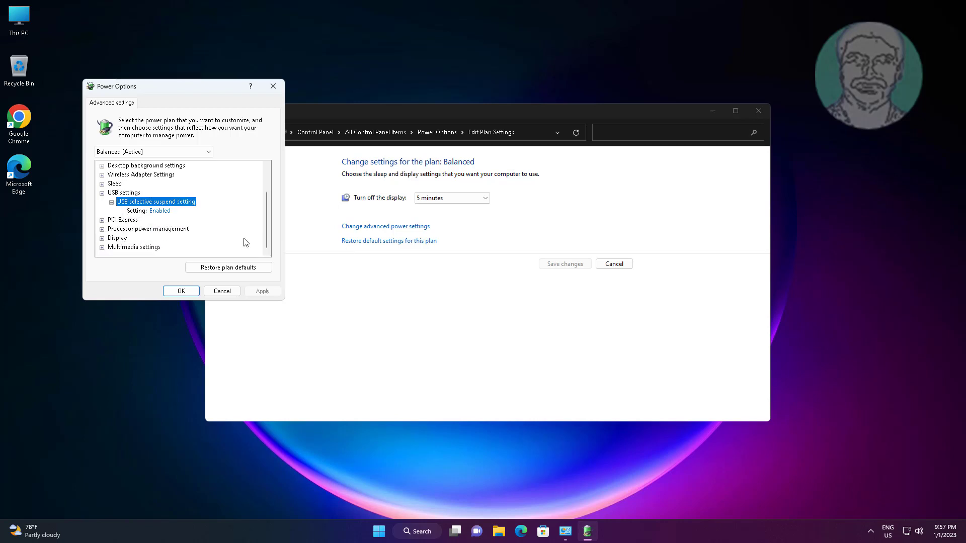
left_click(184, 210)
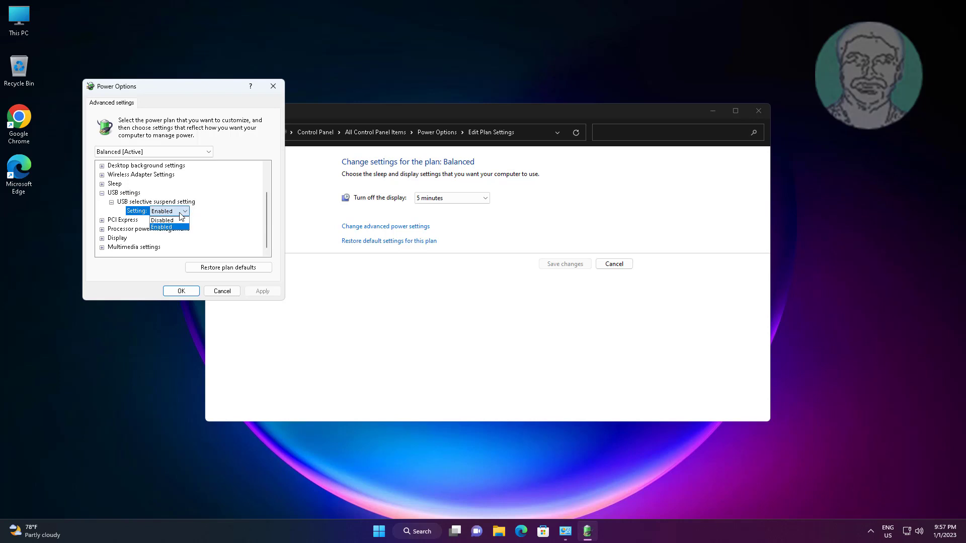
left_click(161, 220)
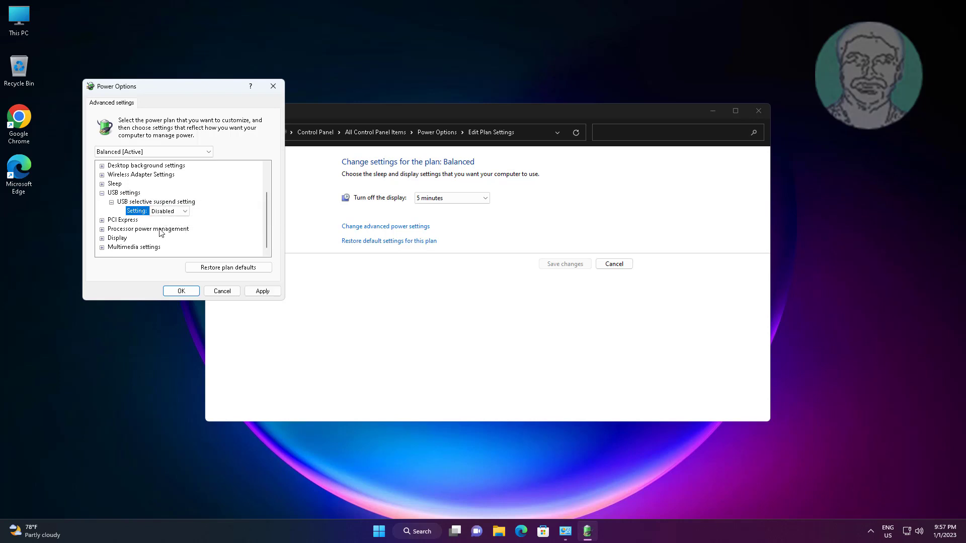
left_click(181, 291)
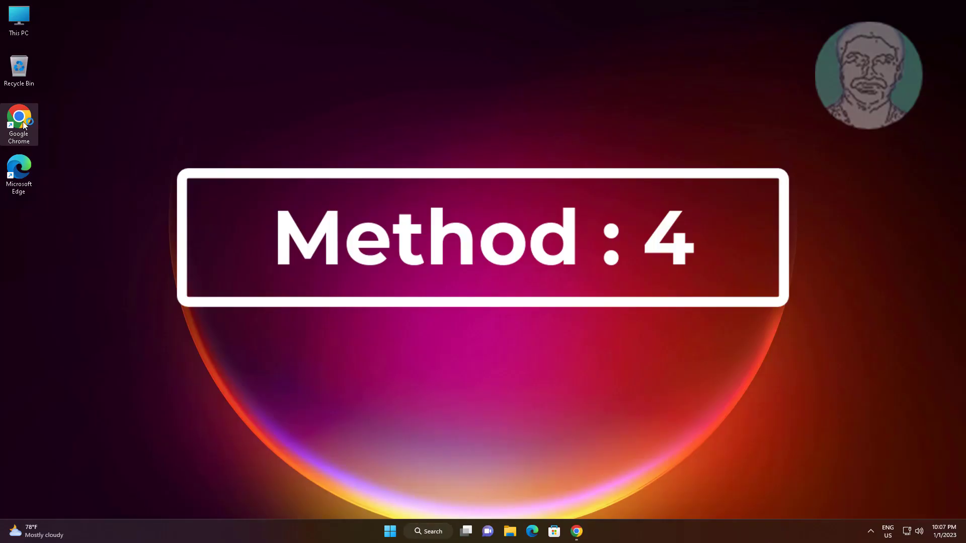
Step: In Chrome, search 'driver pack solution' and open the official DriverPack site result
left_click(576, 532)
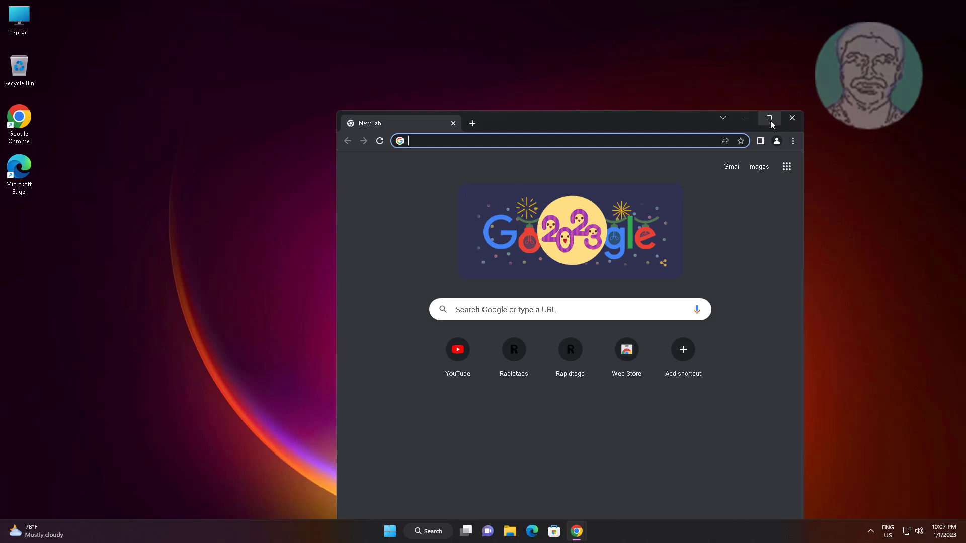
type("driver easy")
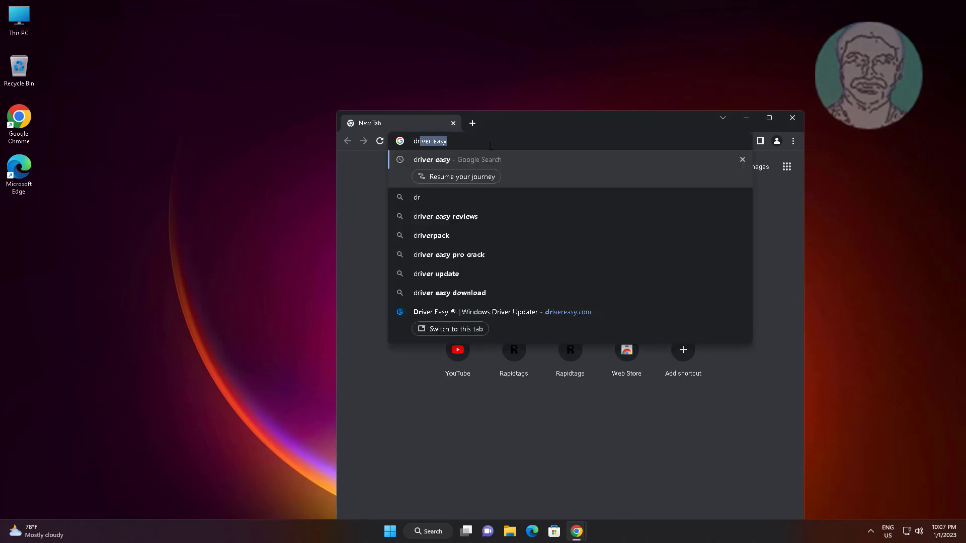
type("driver pack")
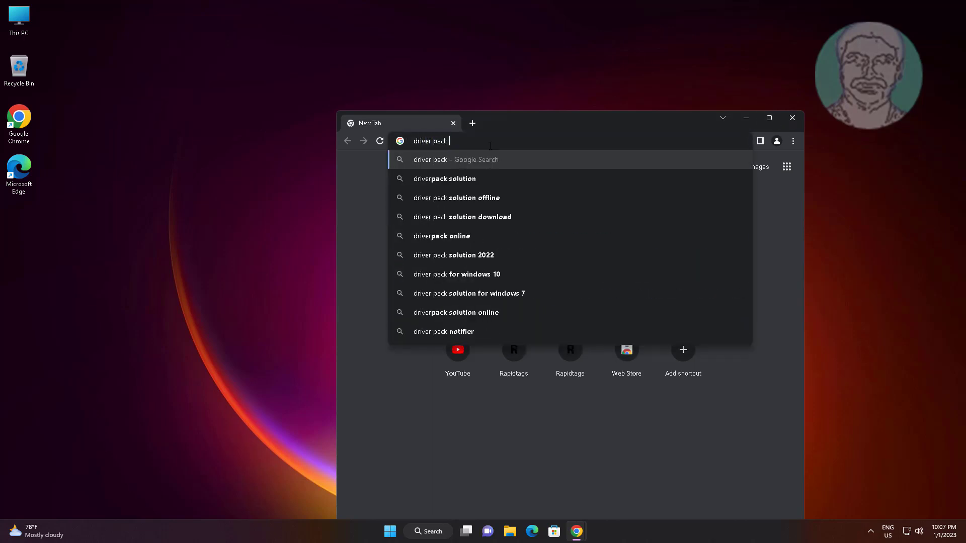
type("solution&rlz=1C1CHBF_enIN1035IN1035&oq=driver+pack+...")
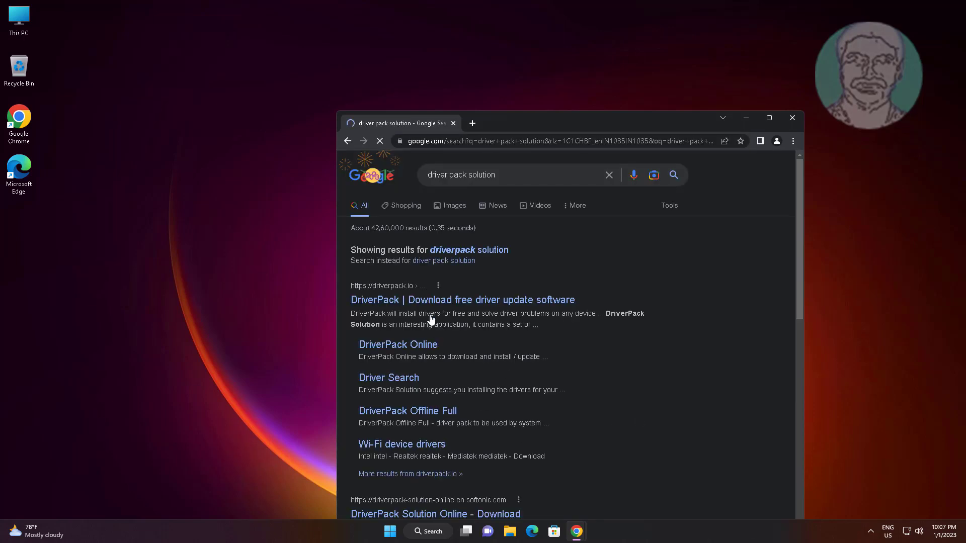
mouse_move(462, 299)
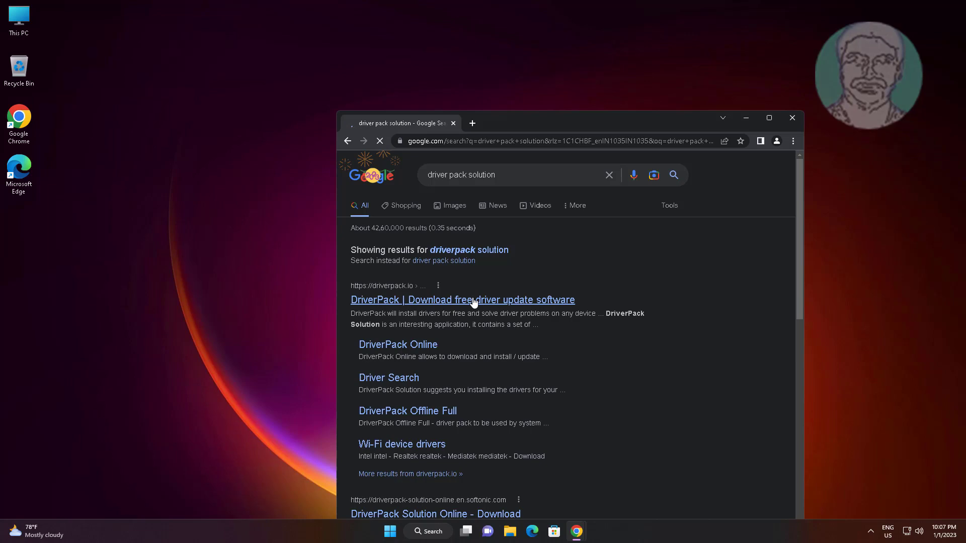
left_click(462, 300)
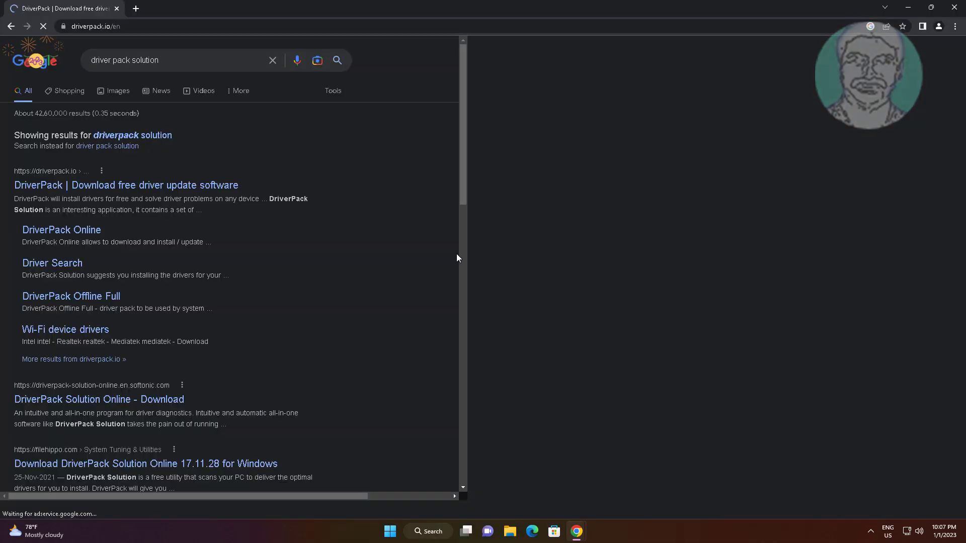
Step: Download the DriverPack installer via 'Install all required drivers'
left_click(126, 185)
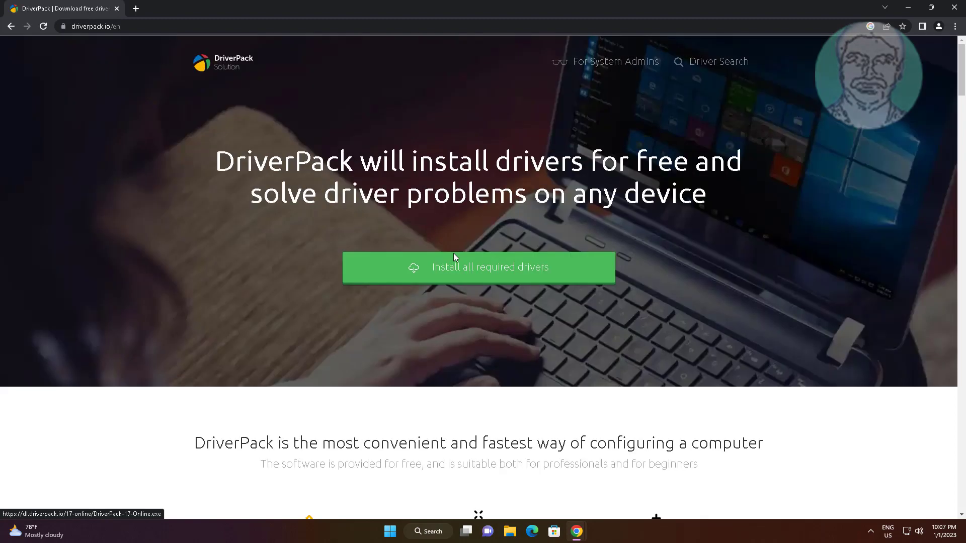
mouse_move(526, 317)
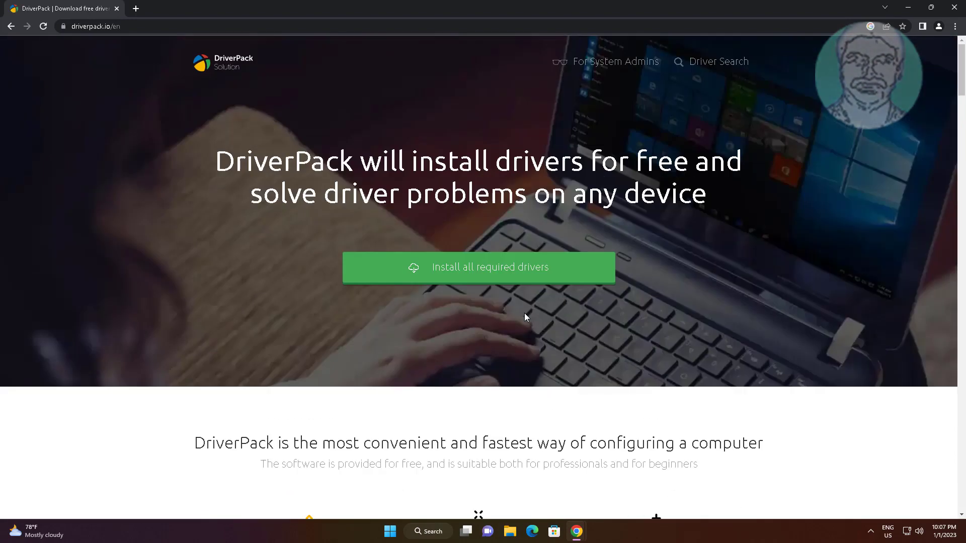
left_click(478, 268)
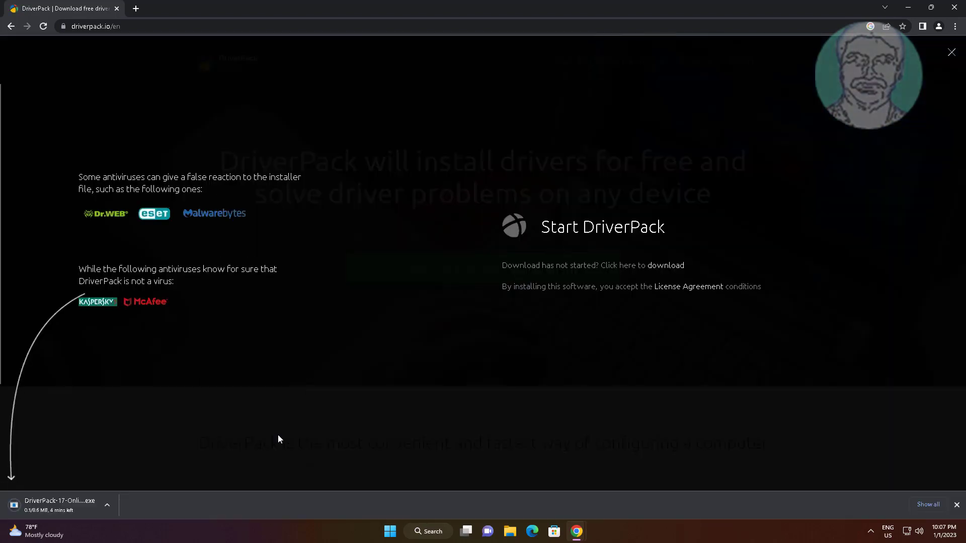
mouse_move(105, 445)
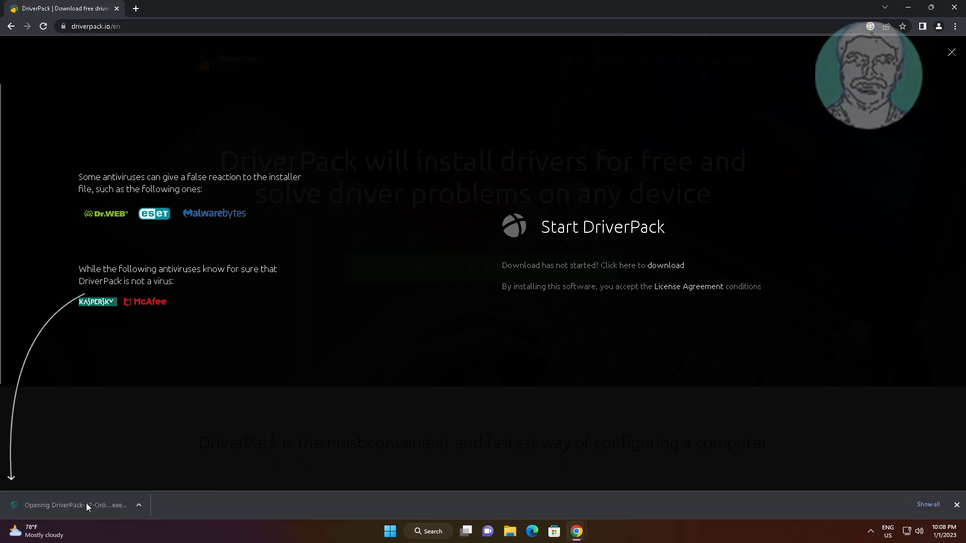
mouse_move(885, 180)
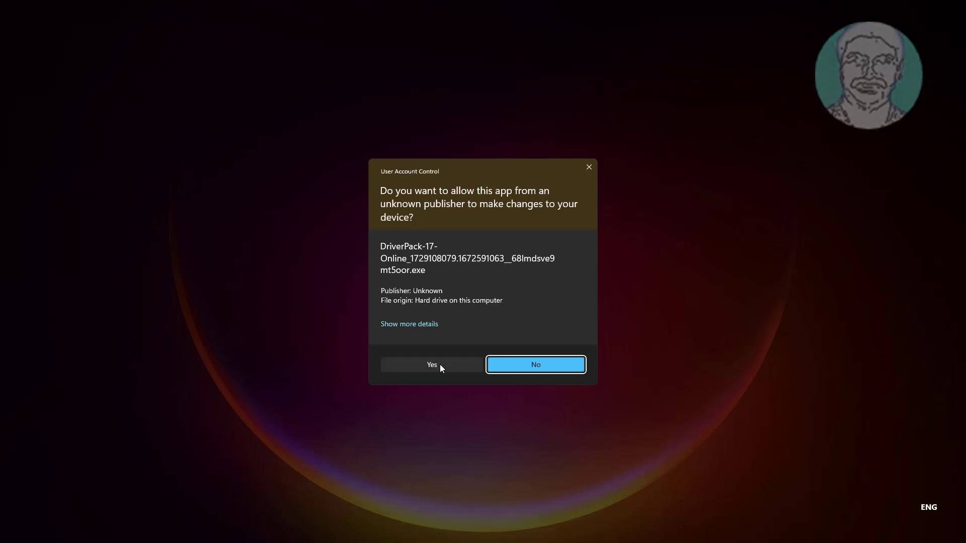
Step: Allow the UAC prompt, install DriverPack 17.11 to the default folder and finish setup
left_click(432, 364)
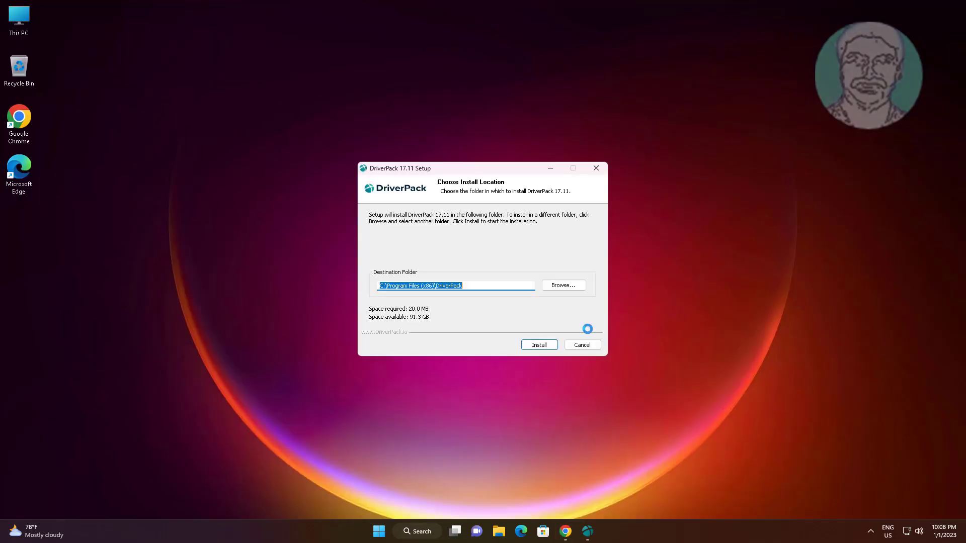
left_click(538, 344)
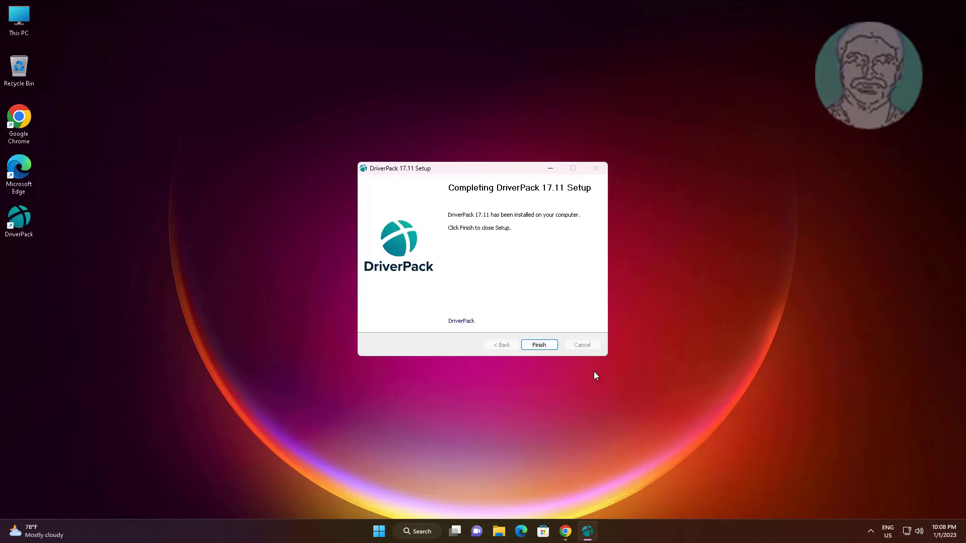
left_click(538, 344)
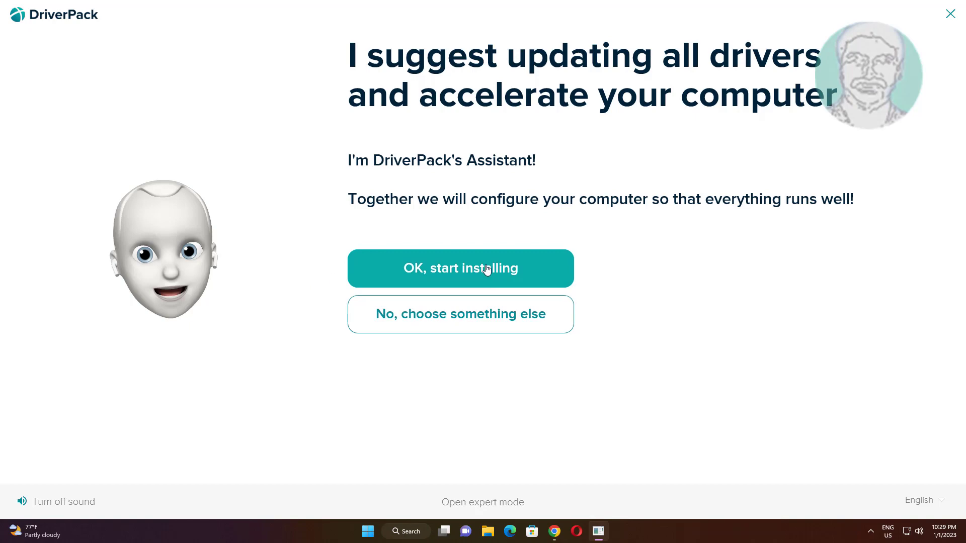
Step: Accept DriverPack's suggestion to update all drivers and start installing
left_click(460, 267)
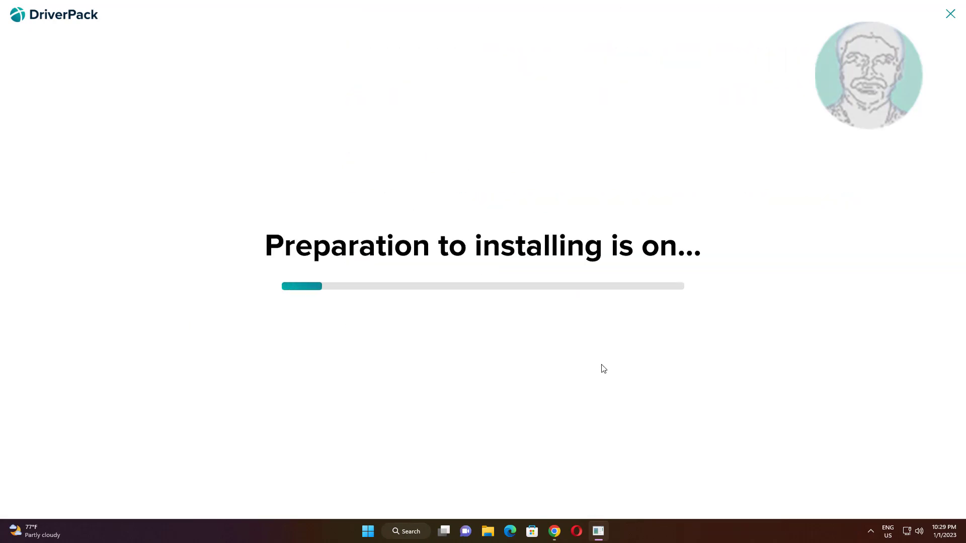